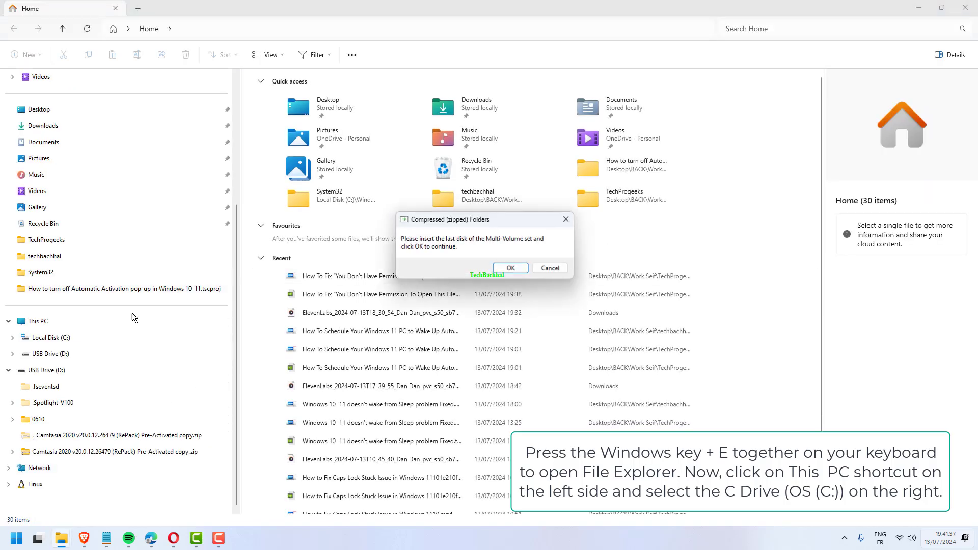
Step: Open Local Disk (C:) and select the Recovery folder
left_click(51, 337)
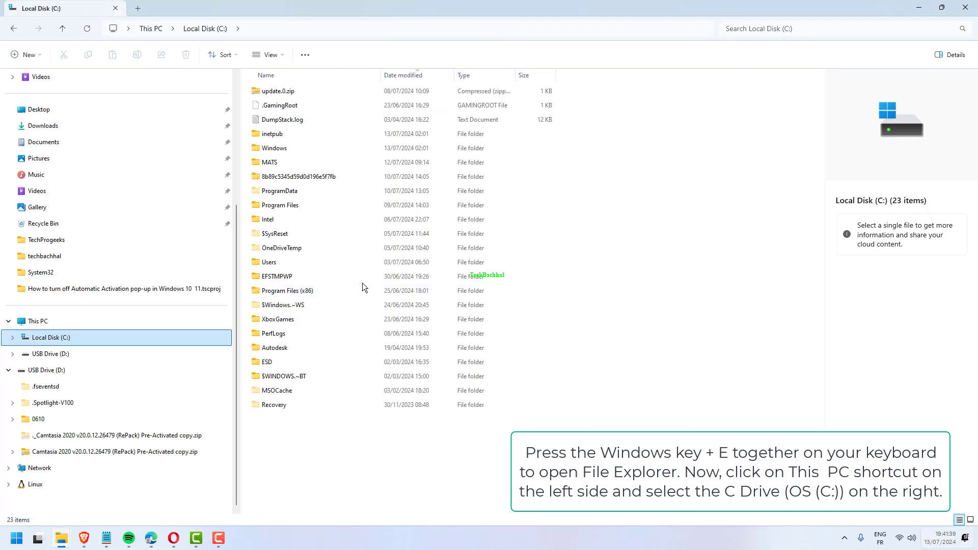
left_click(273, 405)
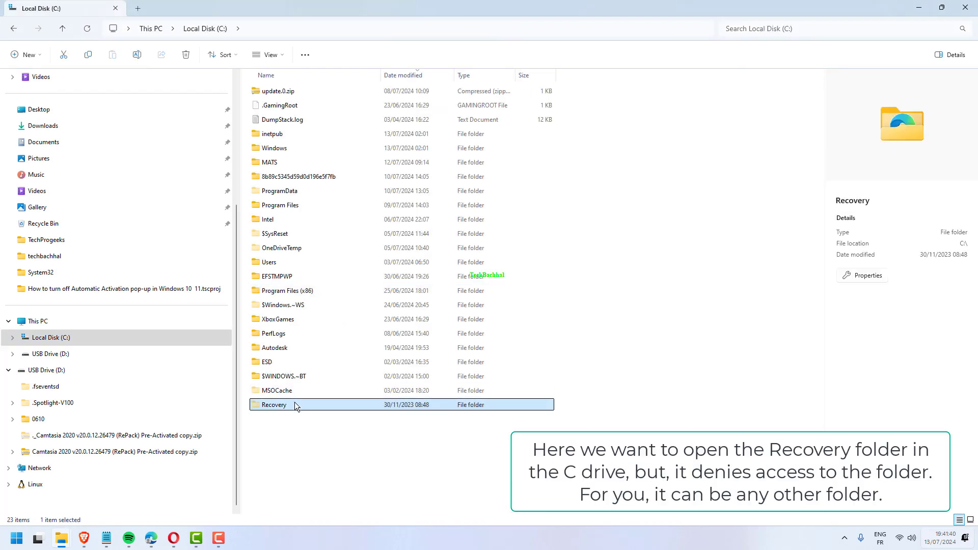
Step: Open the Recovery folder's Properties on the Security tab
right_click(274, 405)
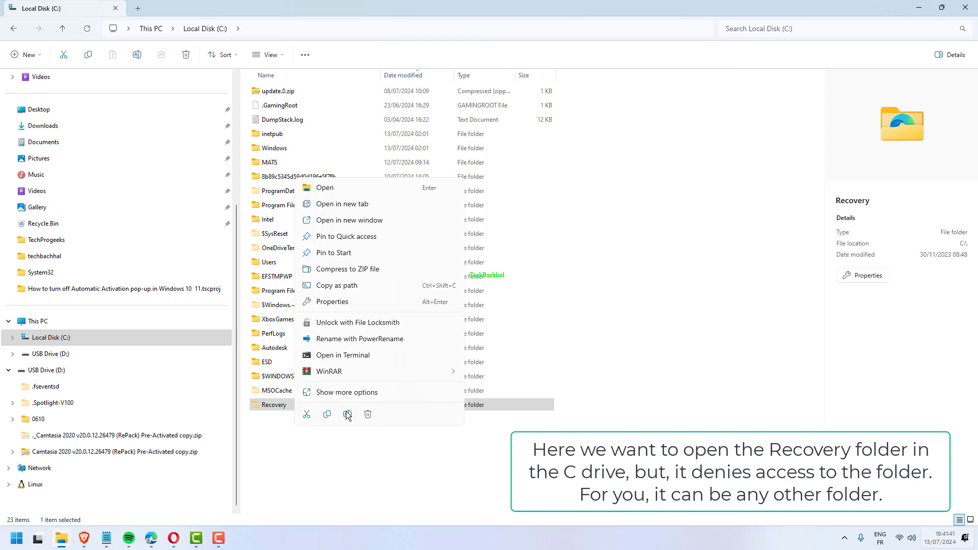
mouse_move(361, 308)
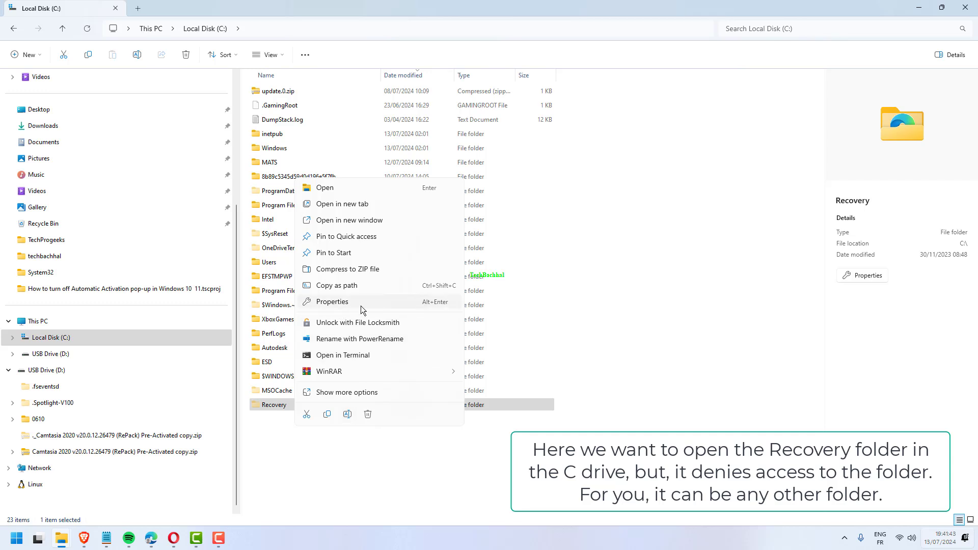
left_click(332, 301)
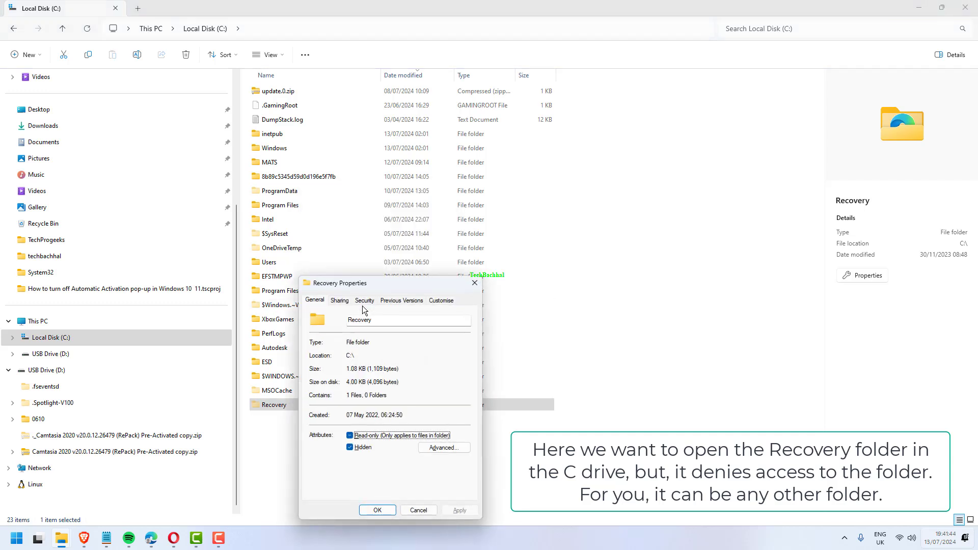
left_click(364, 300)
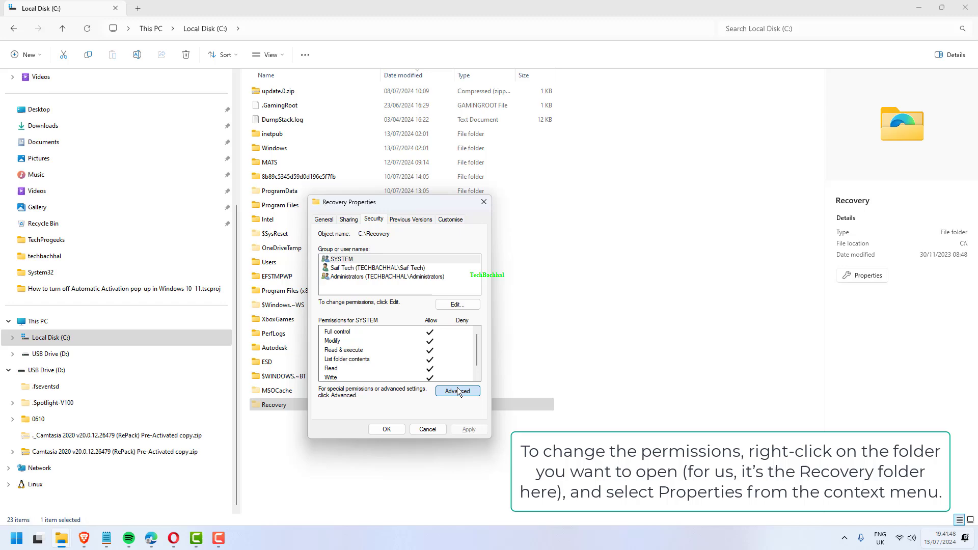
Step: Open Advanced security settings for Recovery and start changing its owner
left_click(457, 390)
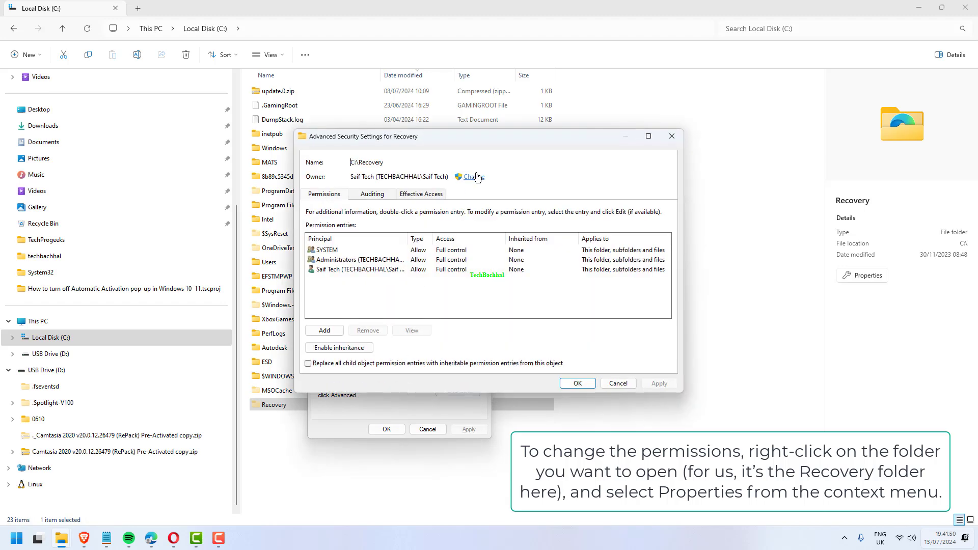
mouse_move(479, 182)
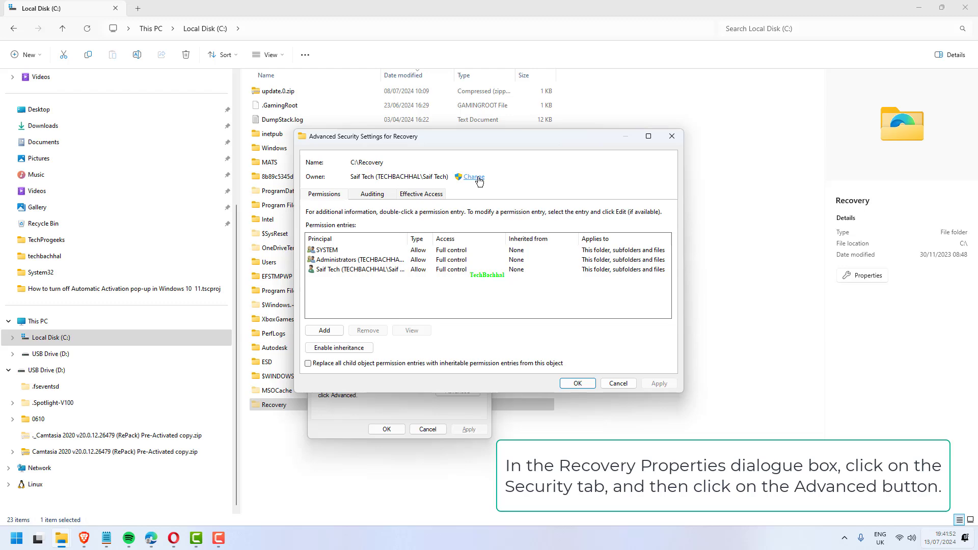
left_click(618, 383)
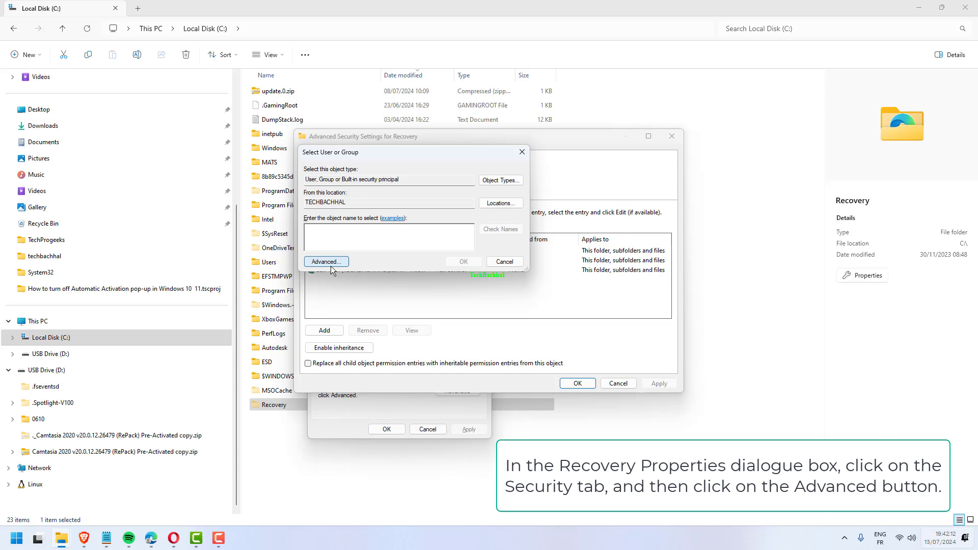
Step: Search all users and groups and enter the user account as the owner name
left_click(325, 261)
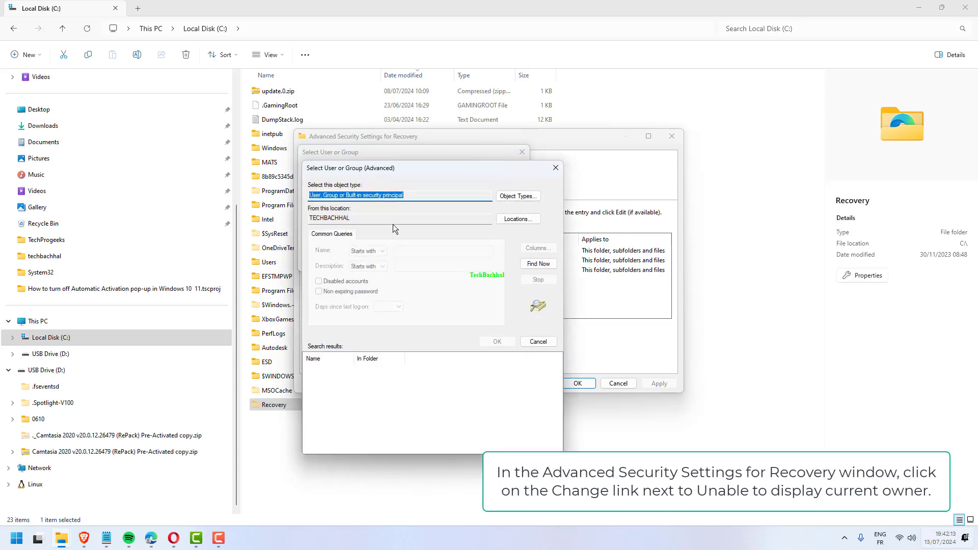
mouse_move(554, 270)
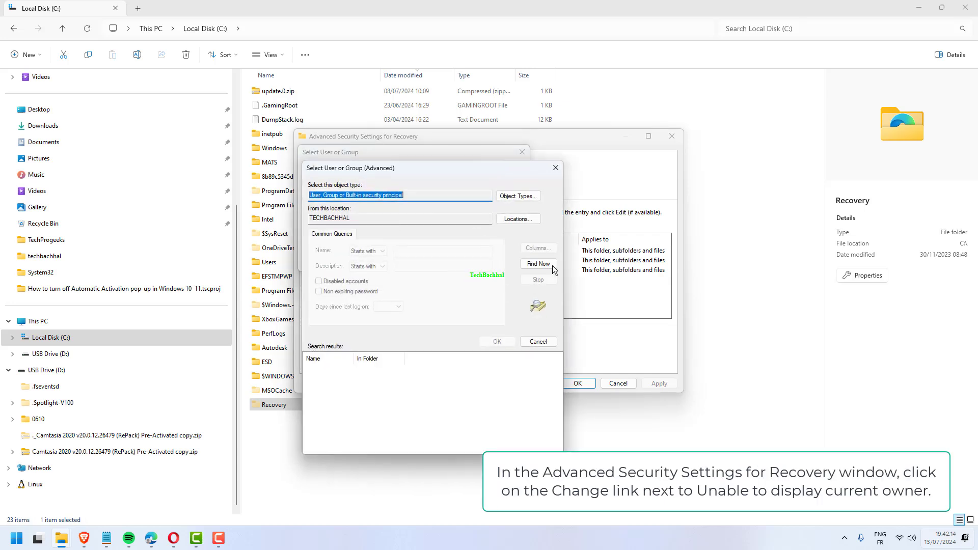
left_click(538, 264)
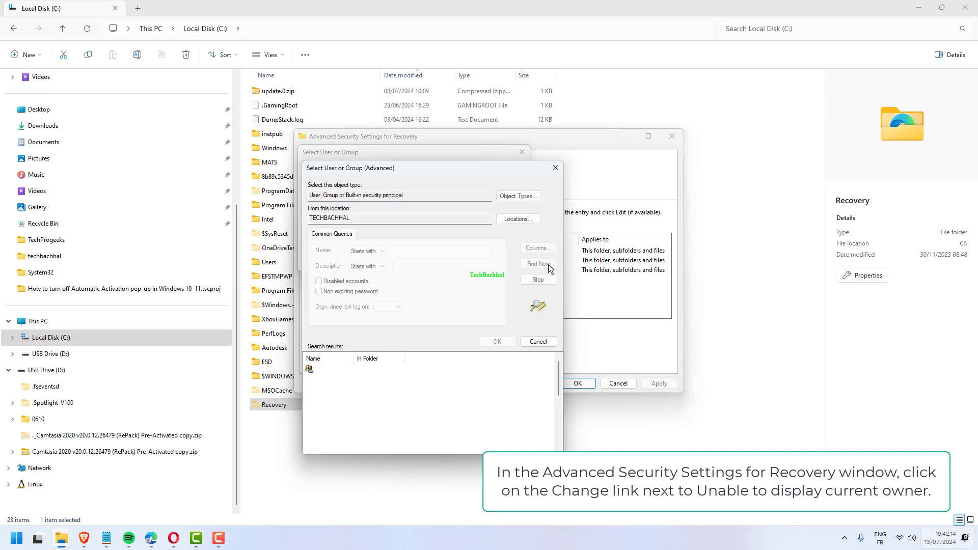
left_click(538, 264)
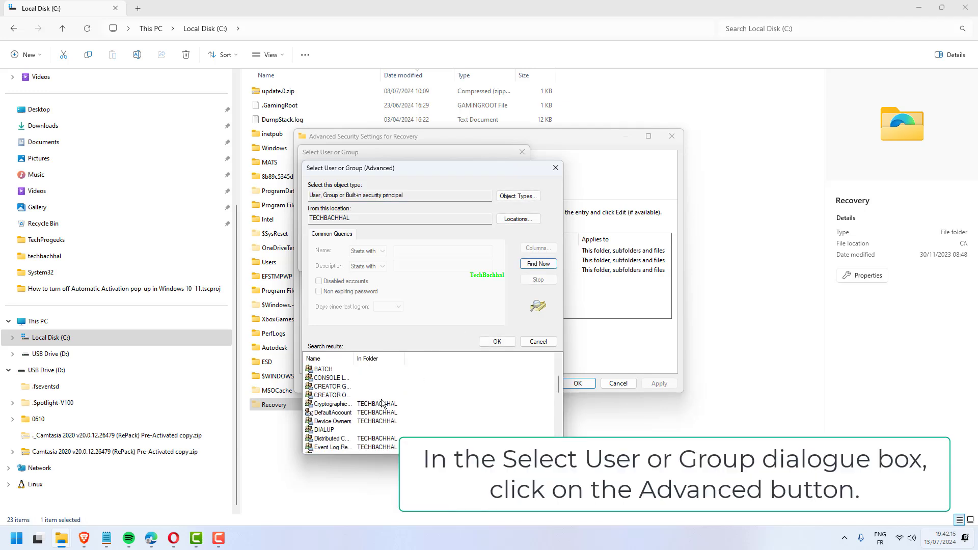
scroll("down", 3)
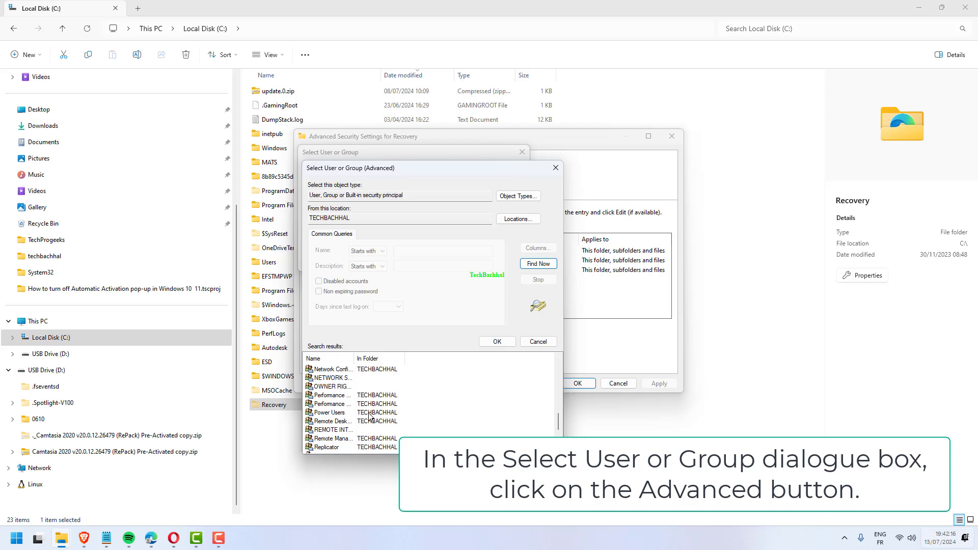
scroll("down", 3)
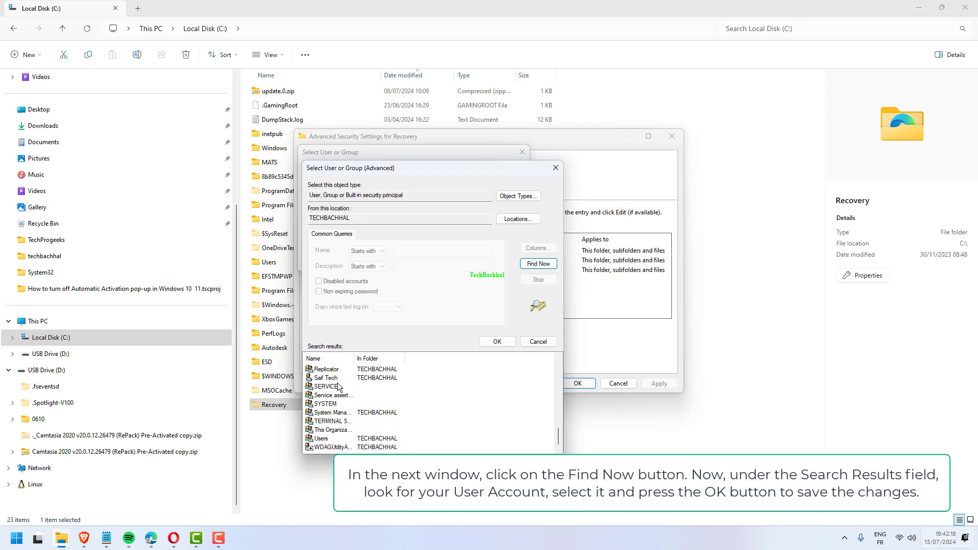
left_click(326, 377)
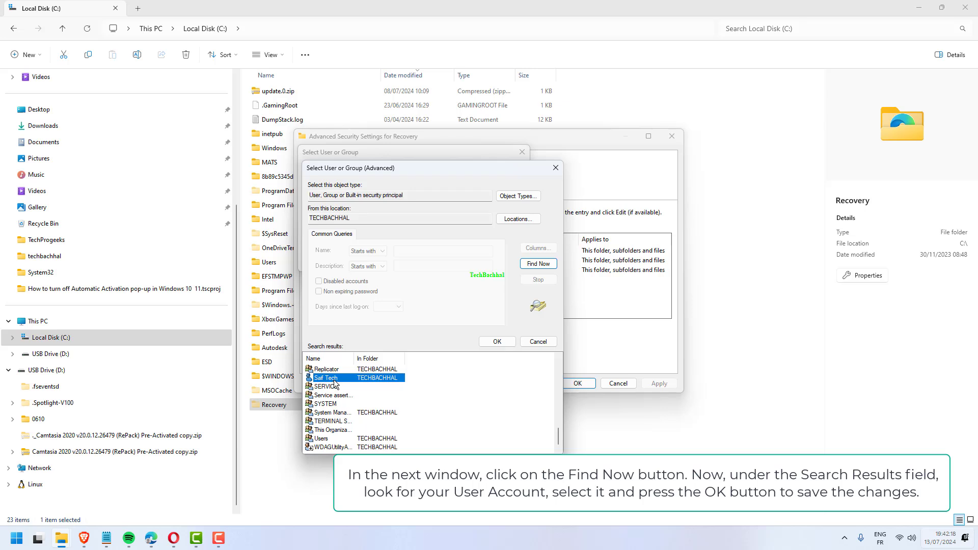
left_click(497, 341)
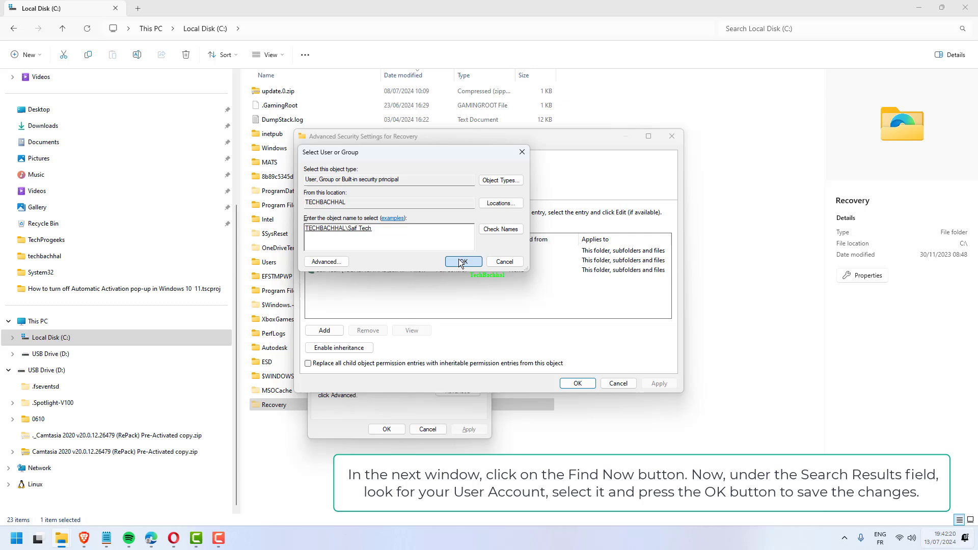
Step: Apply the user account as Recovery's owner and close all security dialogs
left_click(464, 262)
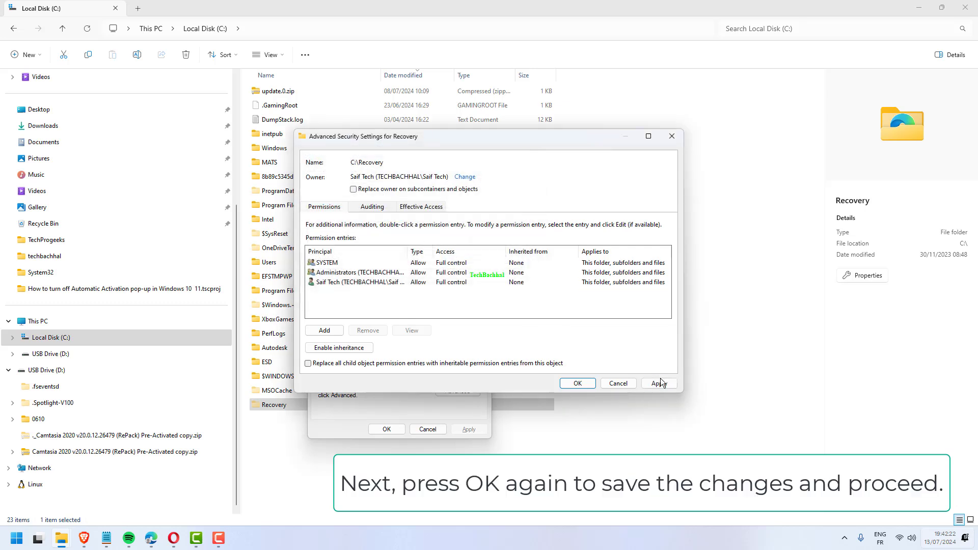
left_click(659, 384)
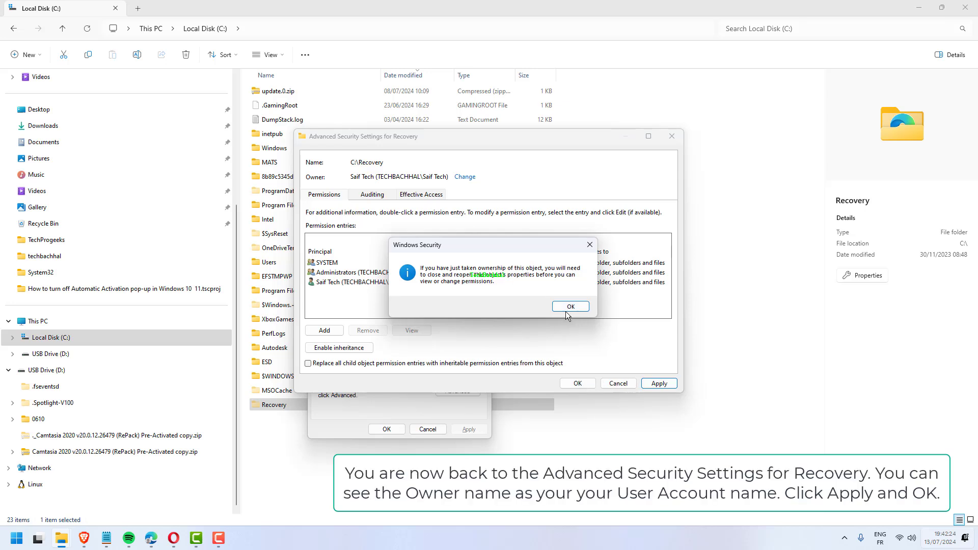
left_click(570, 307)
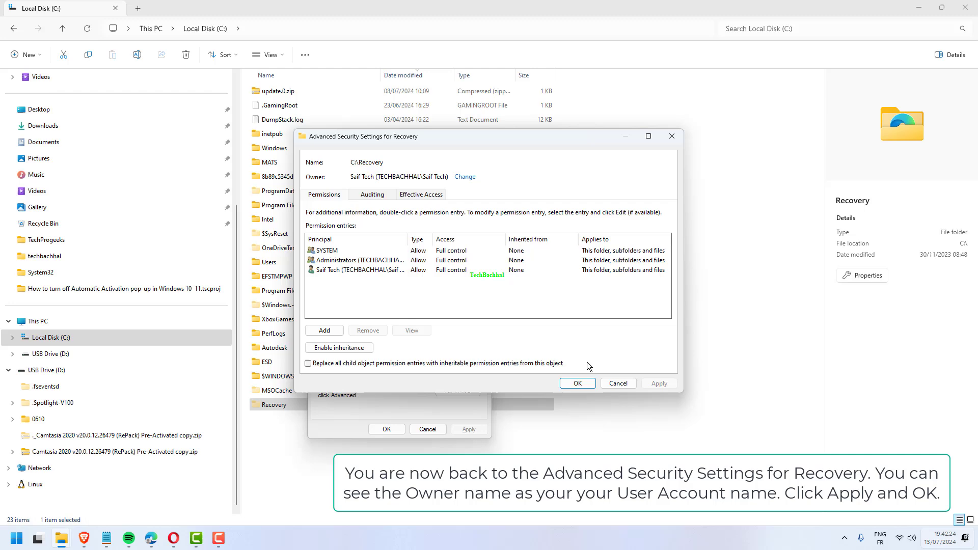
left_click(577, 383)
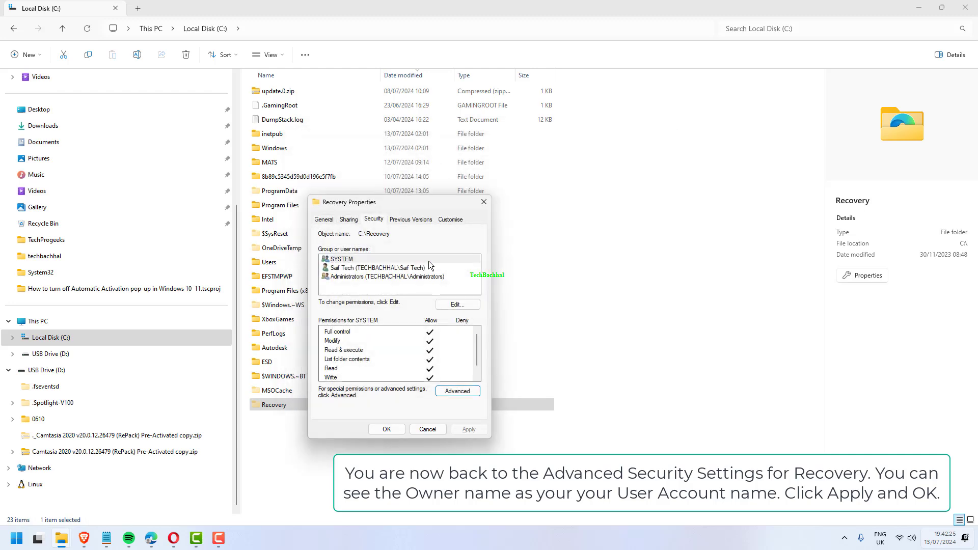
left_click(386, 429)
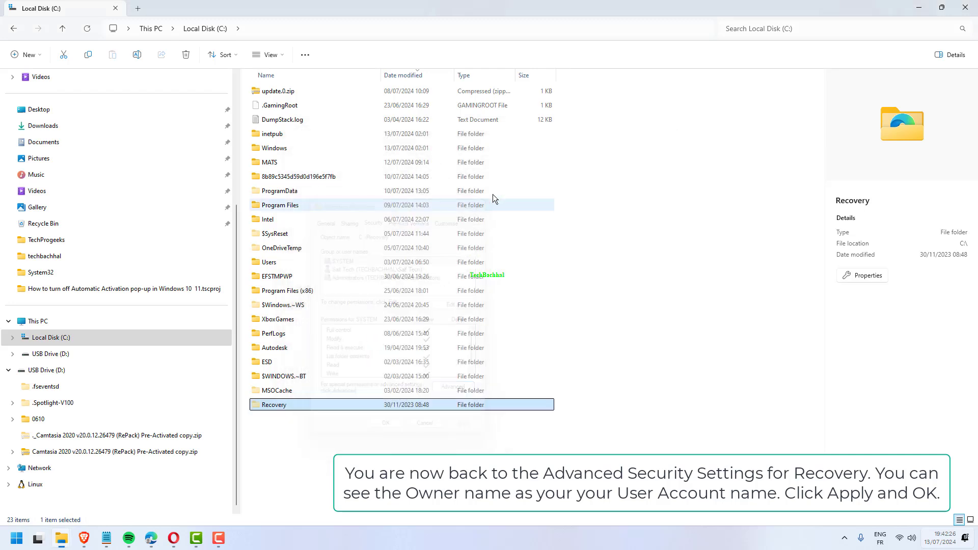